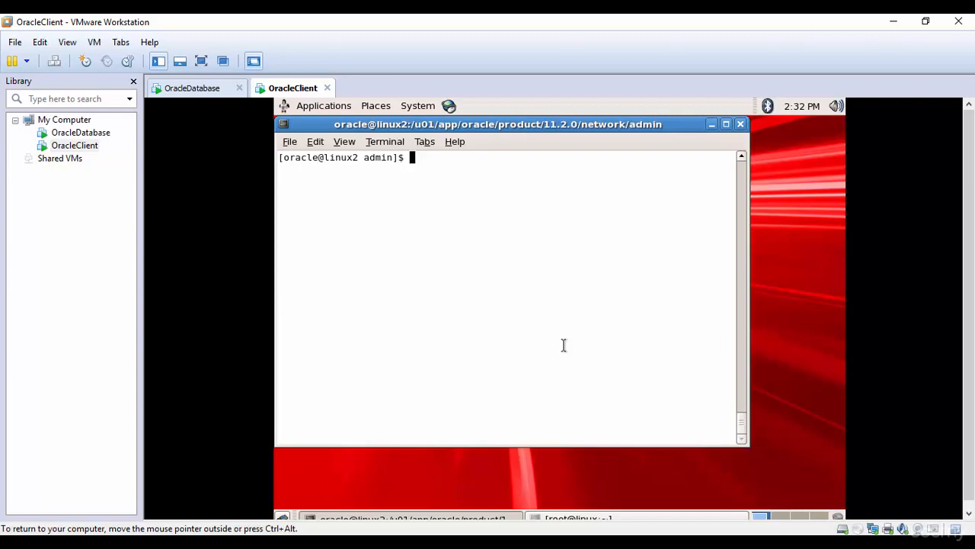
- Connect SQL*Plus as SYSDBA on the OracleClient VM (sqlplus / as sysdba)
type("sq")
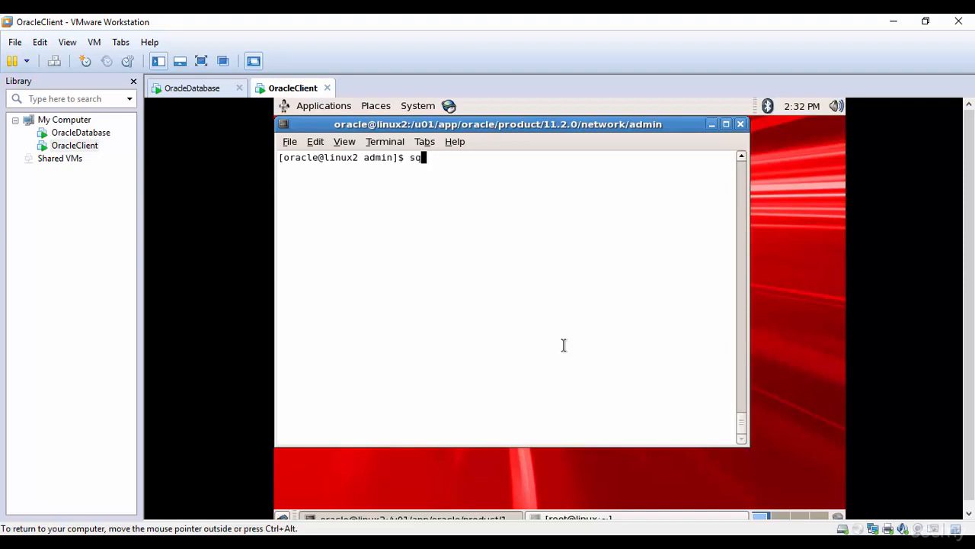
type("lplus")
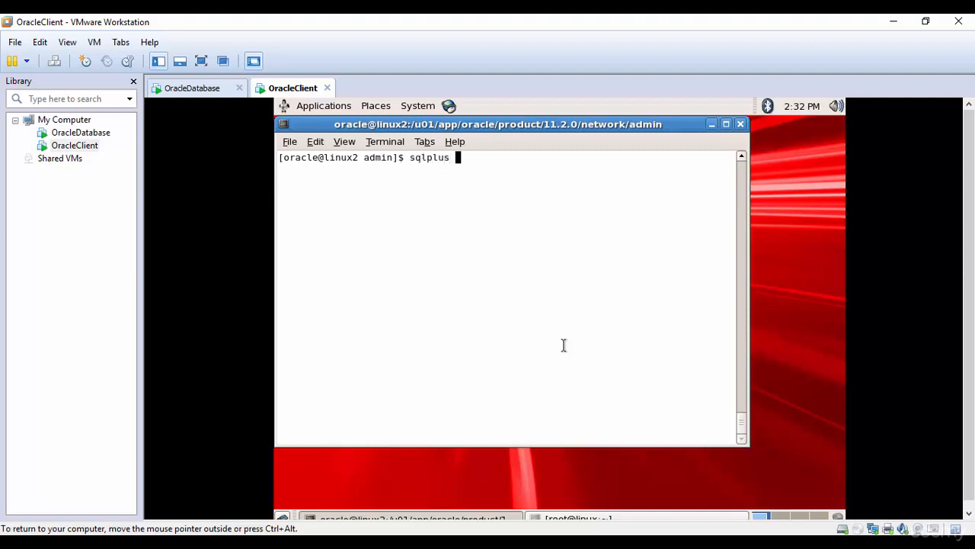
type("/ as sysd")
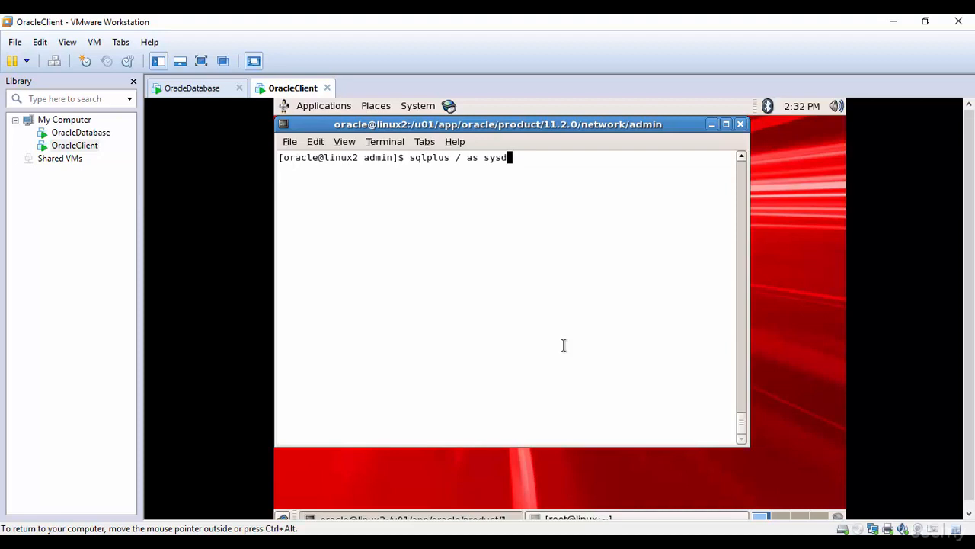
key("Return")
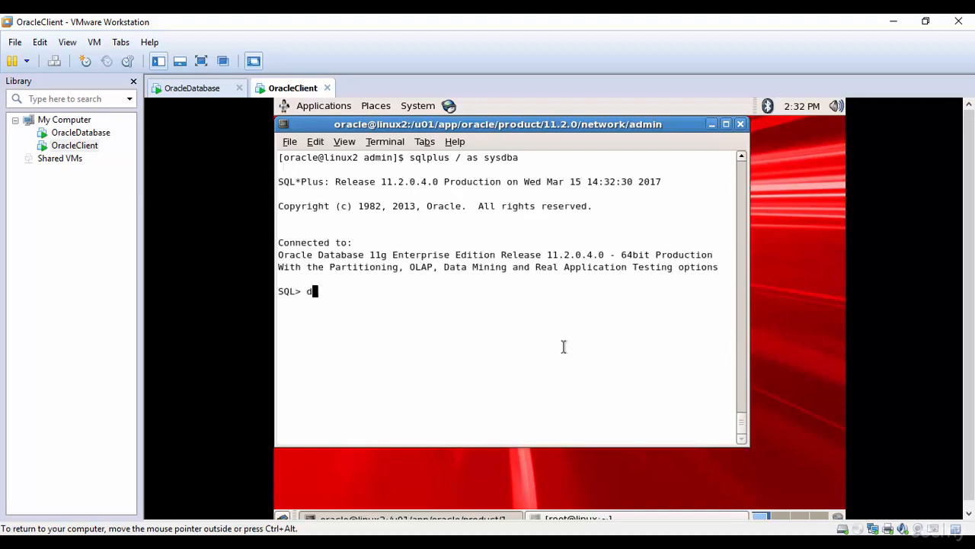
- Describe dba_db_links to show its columns OWNER, DB_LINK, USERNAME, HOST, CREATED
type("esc d")
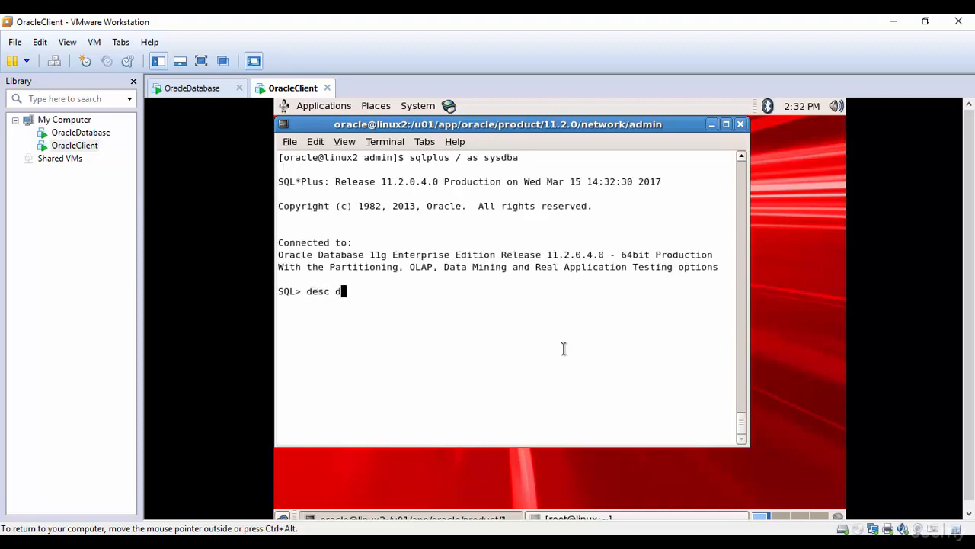
type("ba_dba")
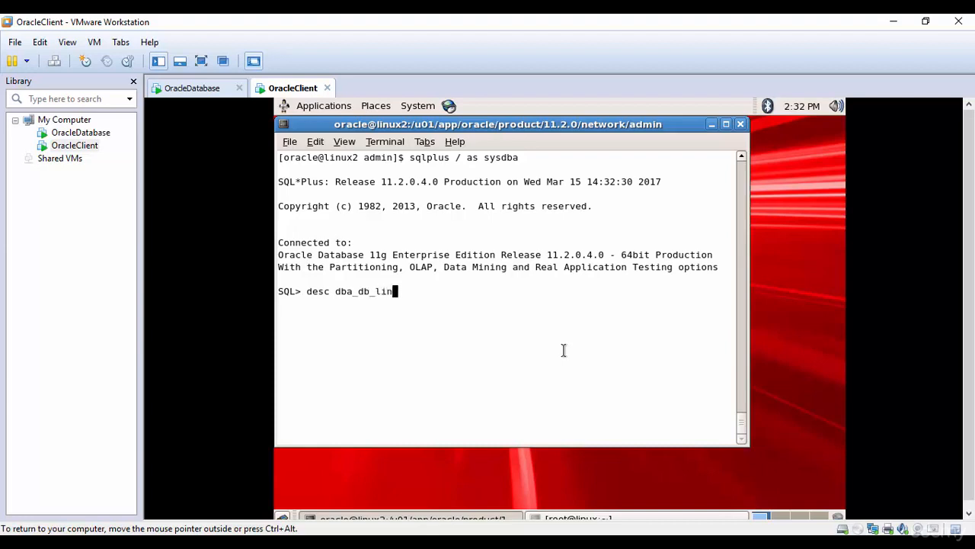
key("Return")
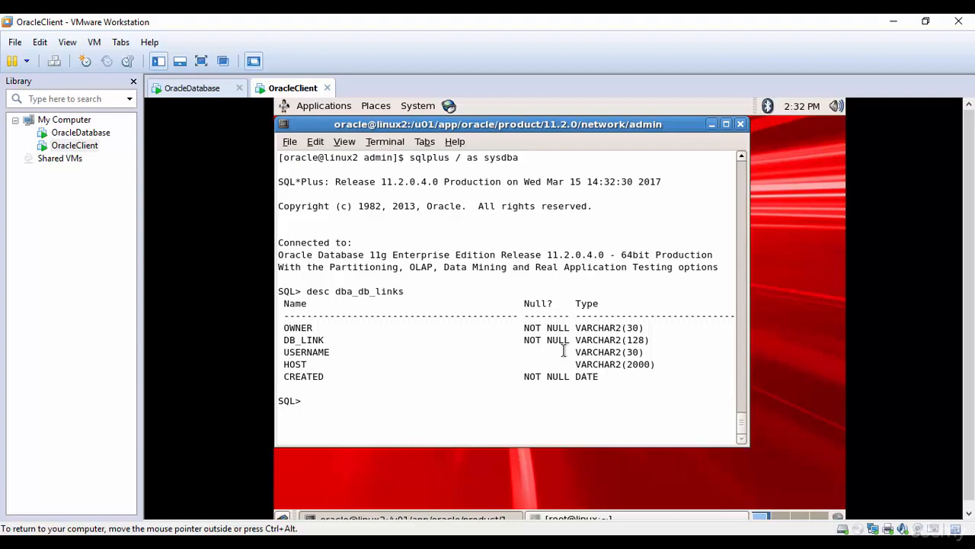
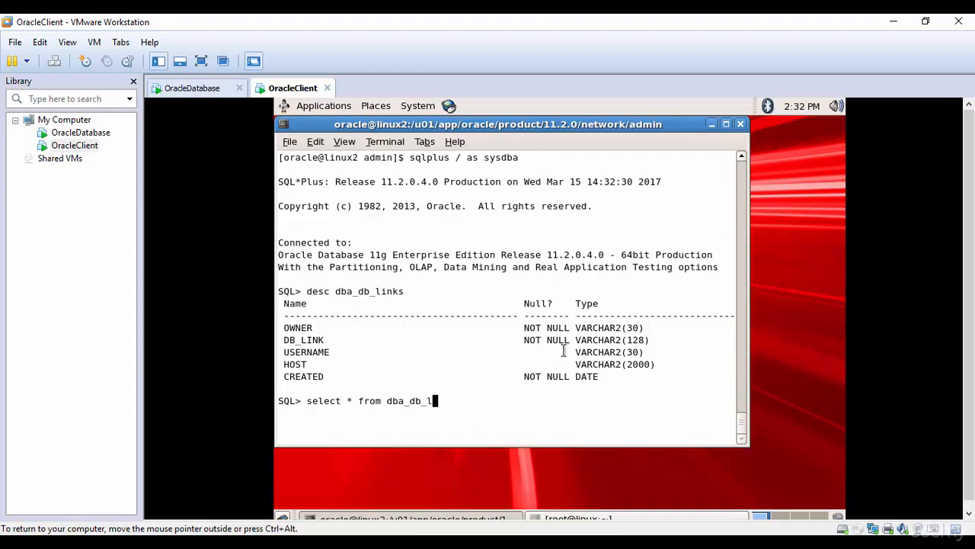
- Query select * from dba_db_links; returning no rows, confirming no links exist
key("Return")
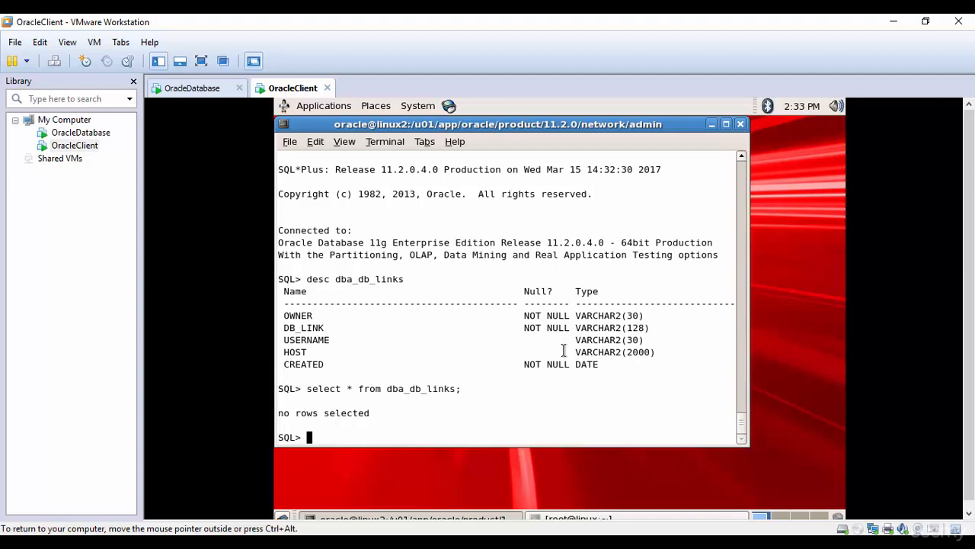
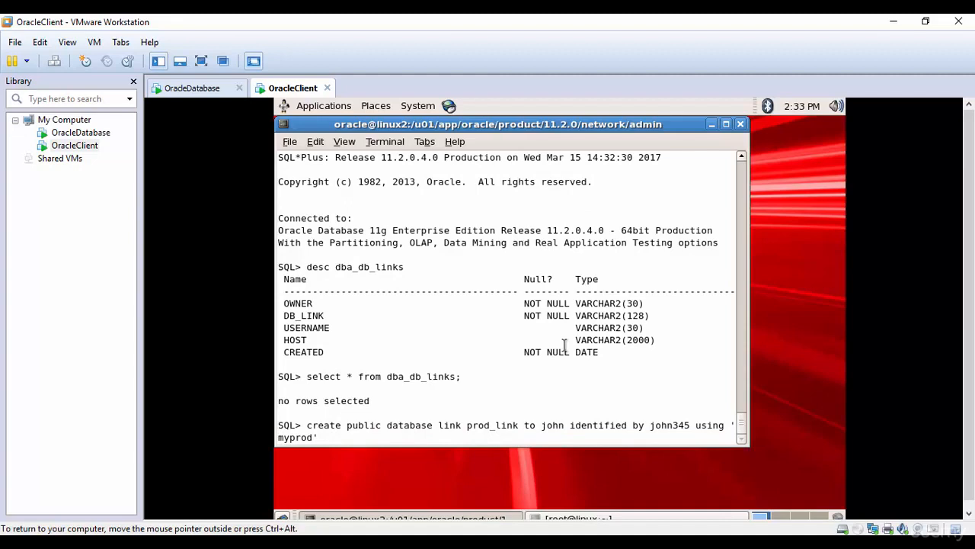
key("Return")
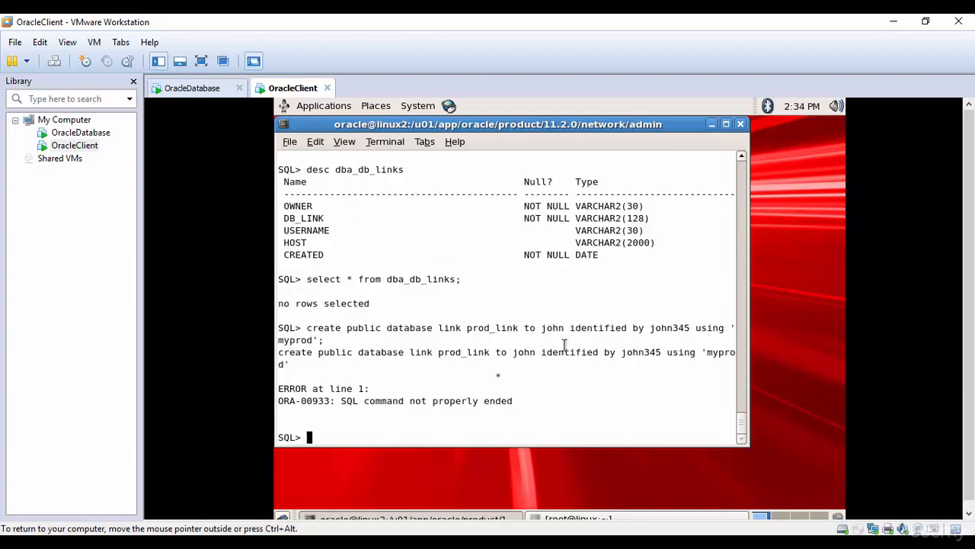
mouse_move(539, 329)
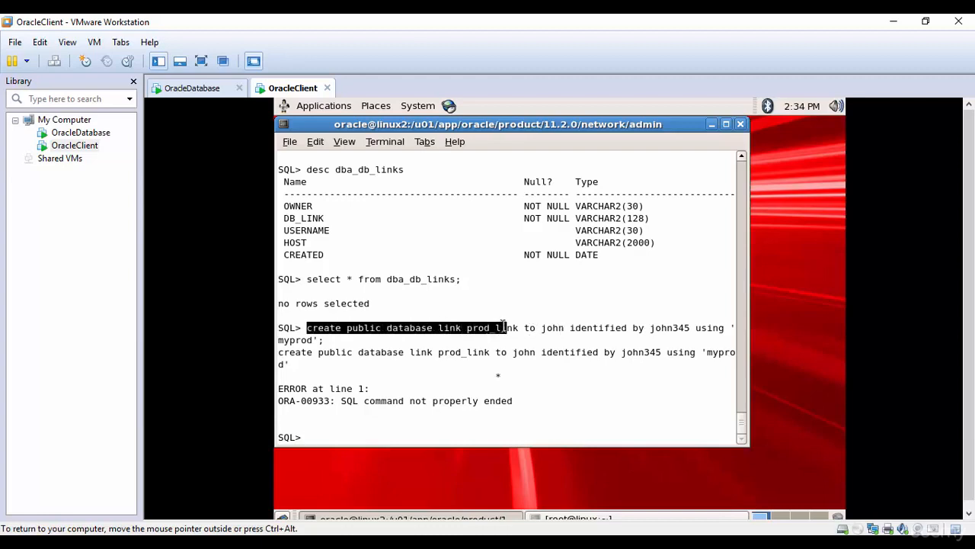
right_click(503, 327)
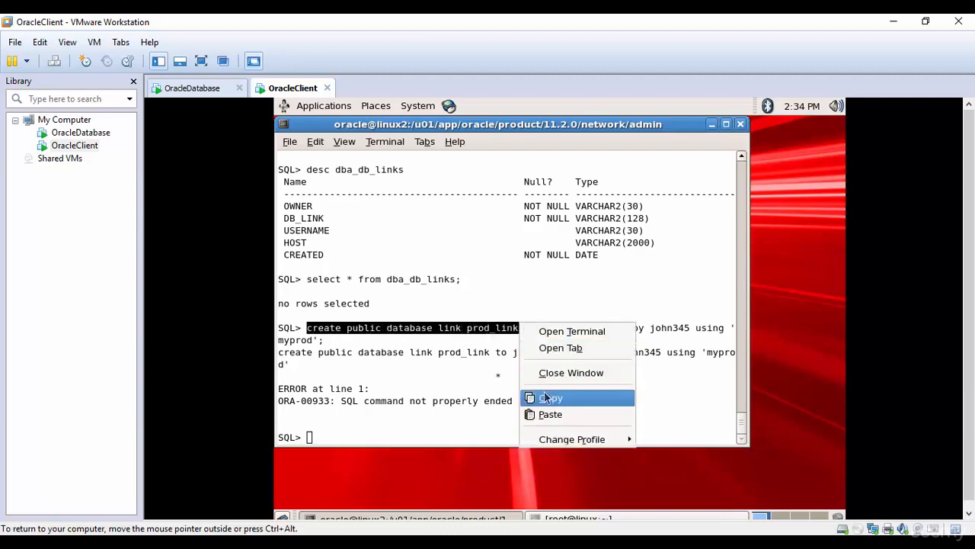
left_click(550, 414)
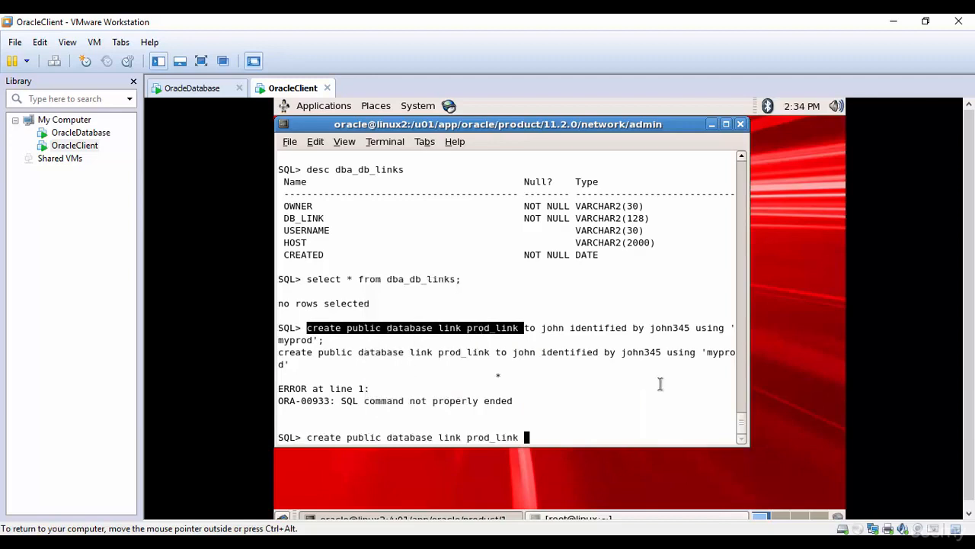
type("connect")
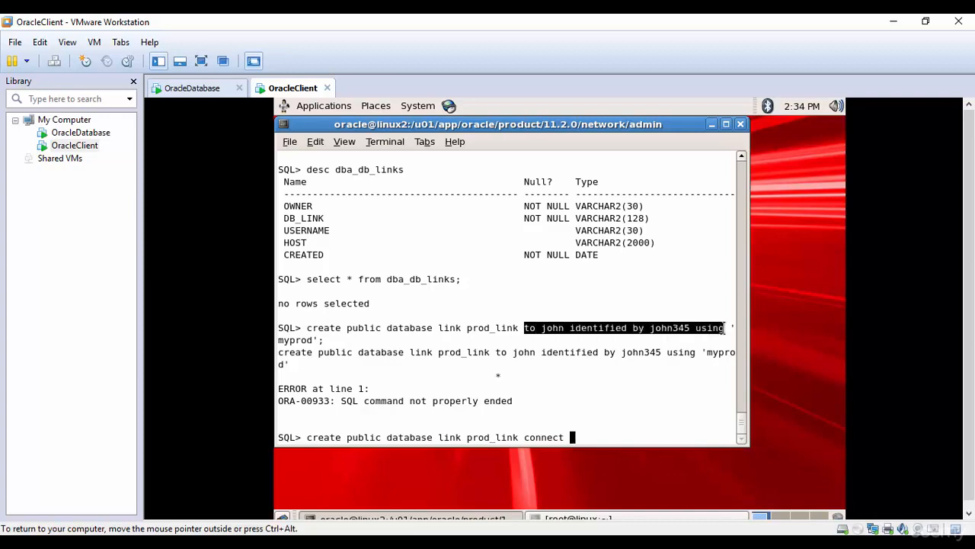
mouse_move(561, 428)
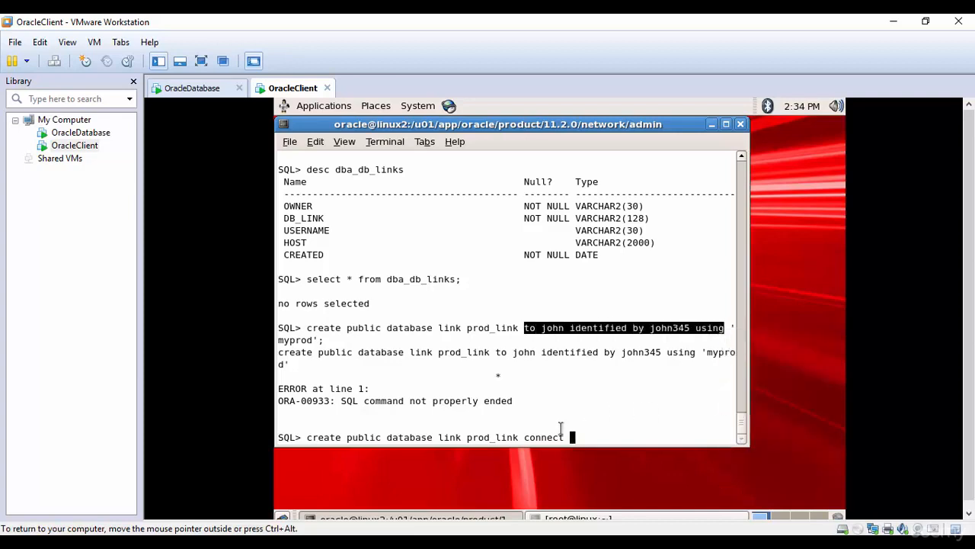
right_click(561, 427)
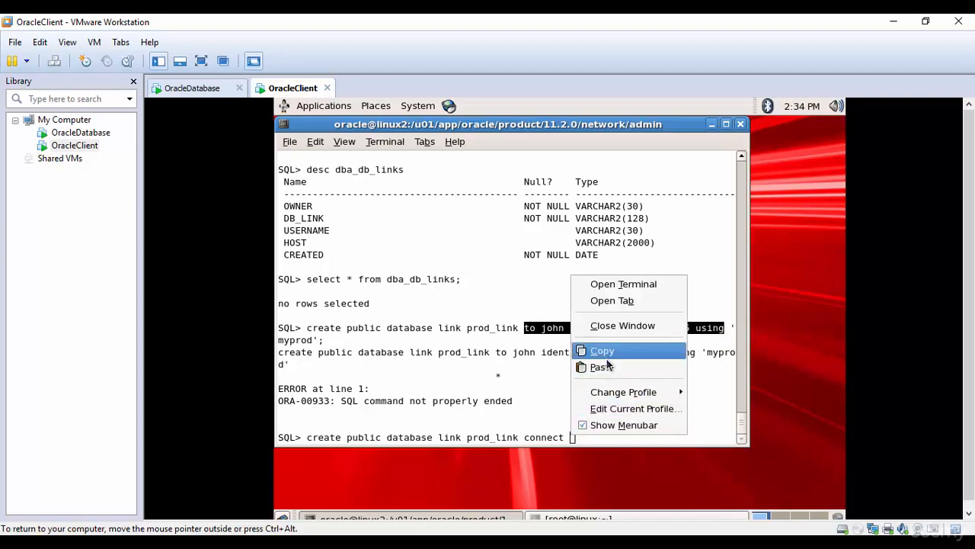
left_click(602, 366)
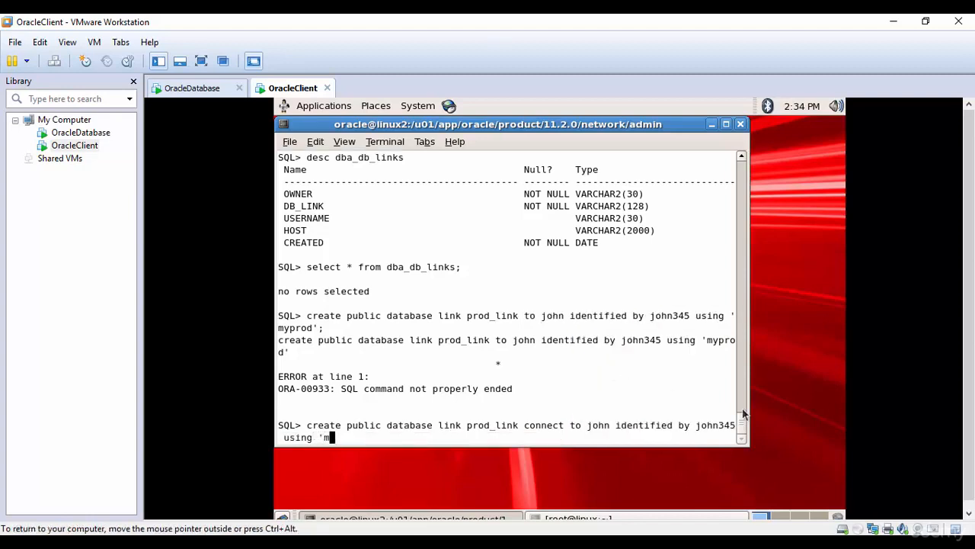
type("yprod'")
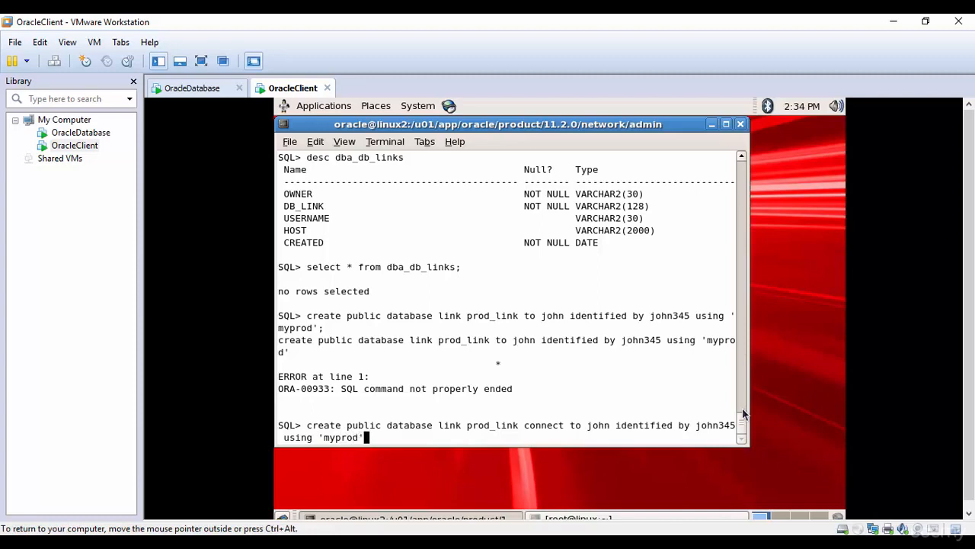
key("Return")
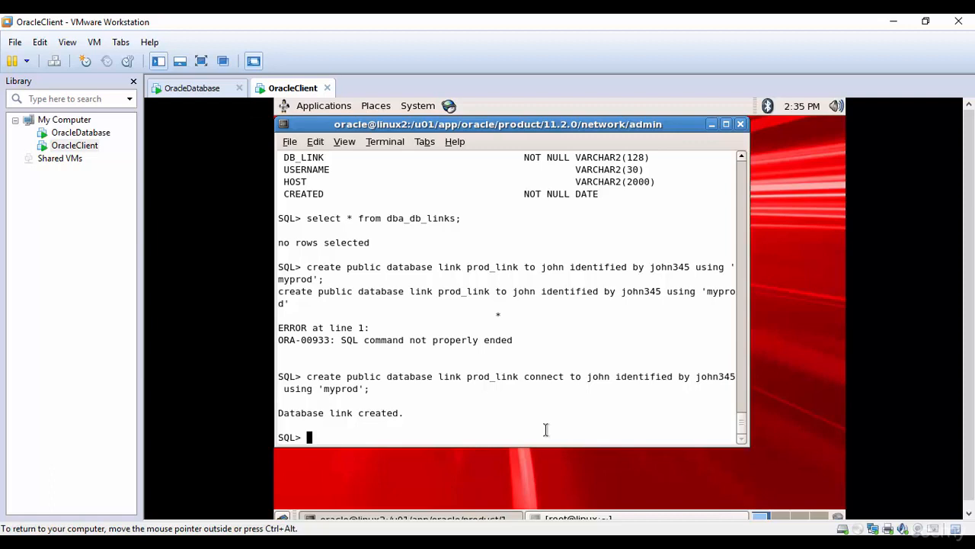
- Query select * from stud@prod_link; returning one row with SNO 1
type("select")
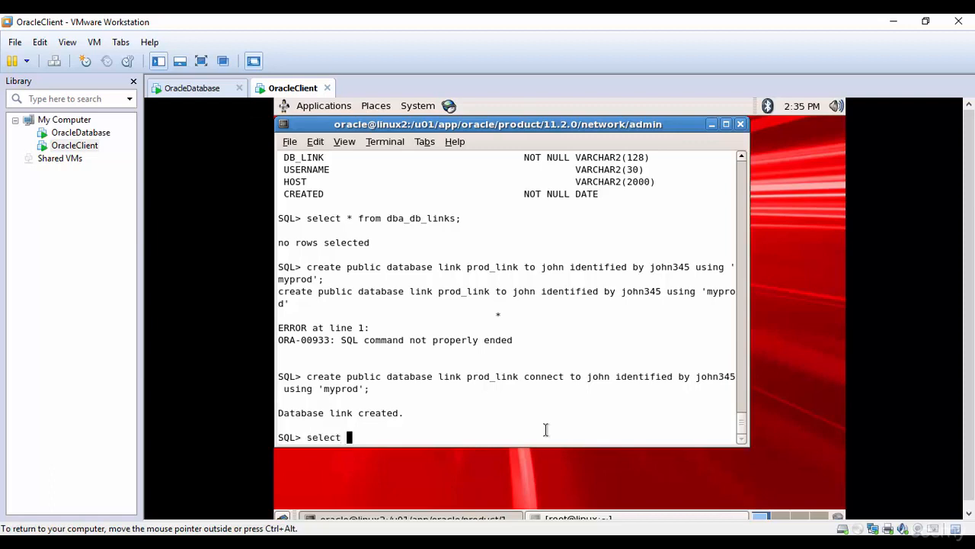
type("* from")
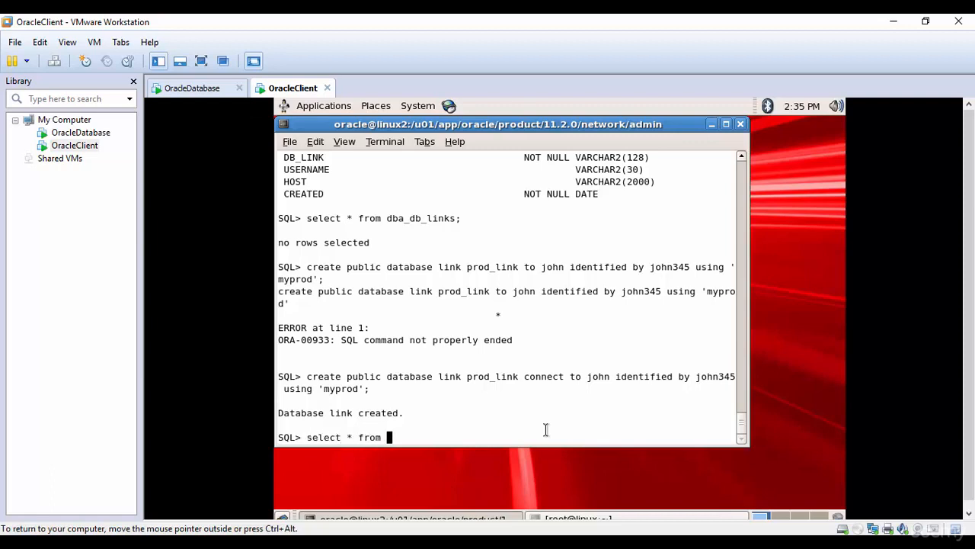
type("stud")
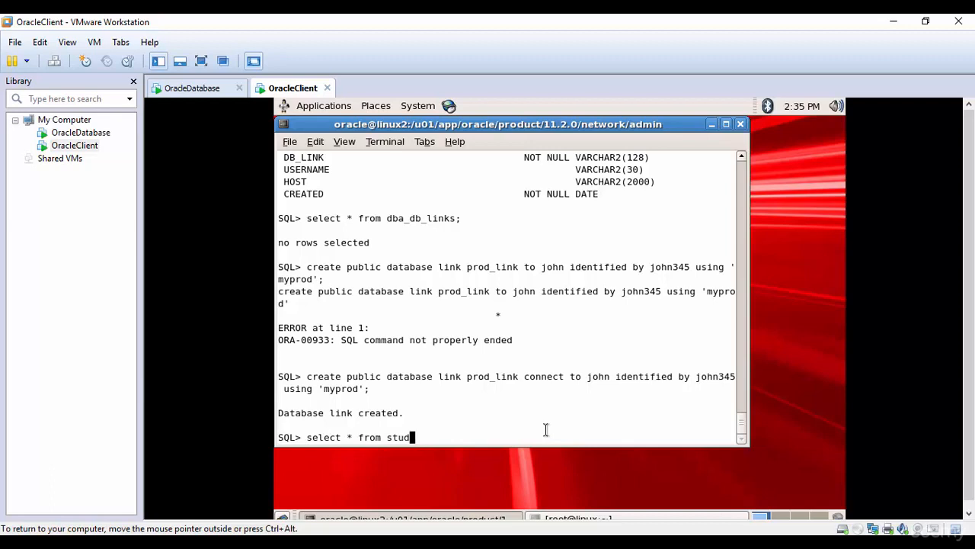
type("@")
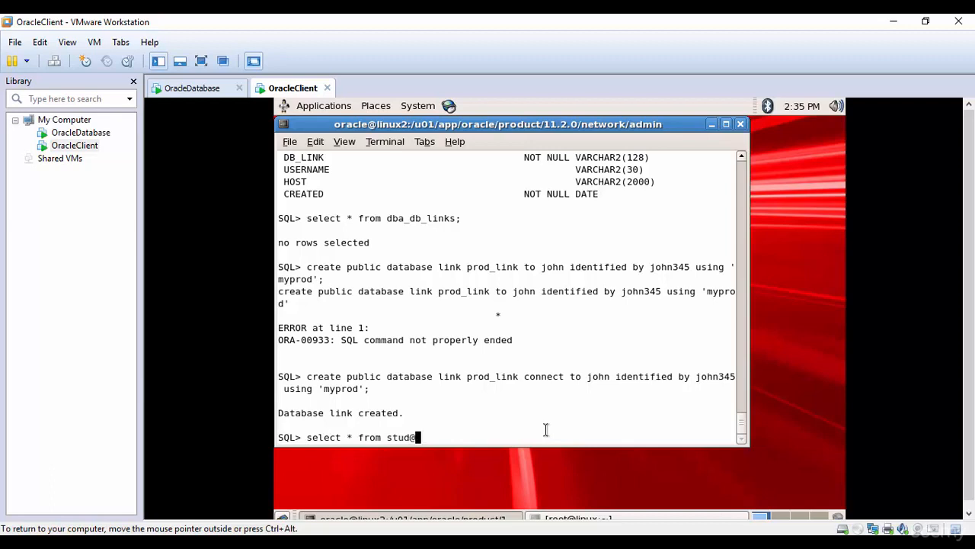
type("prod")
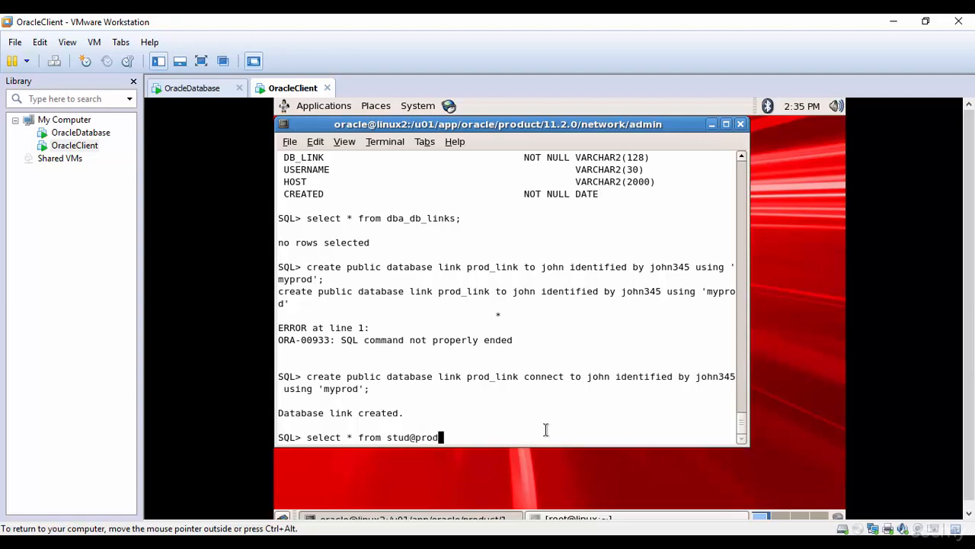
type("_link")
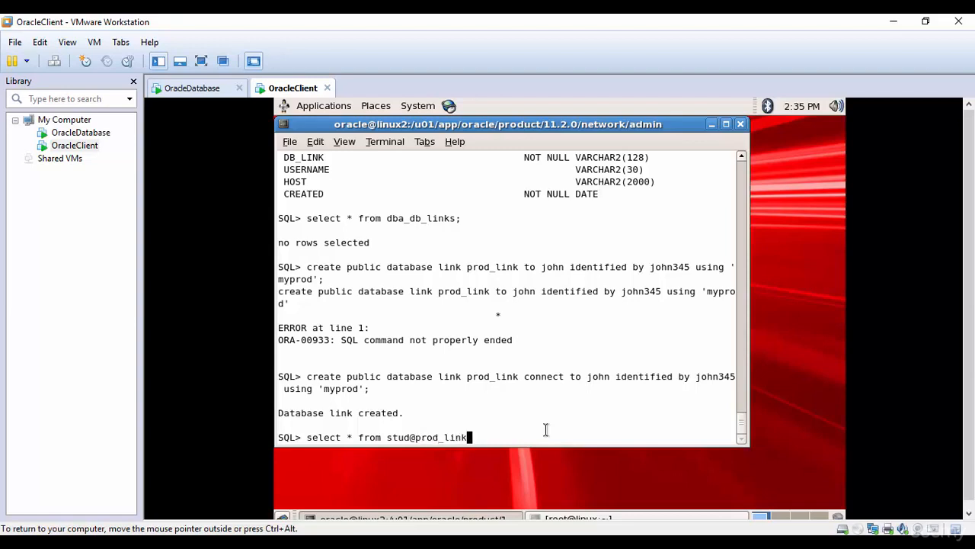
key("Return")
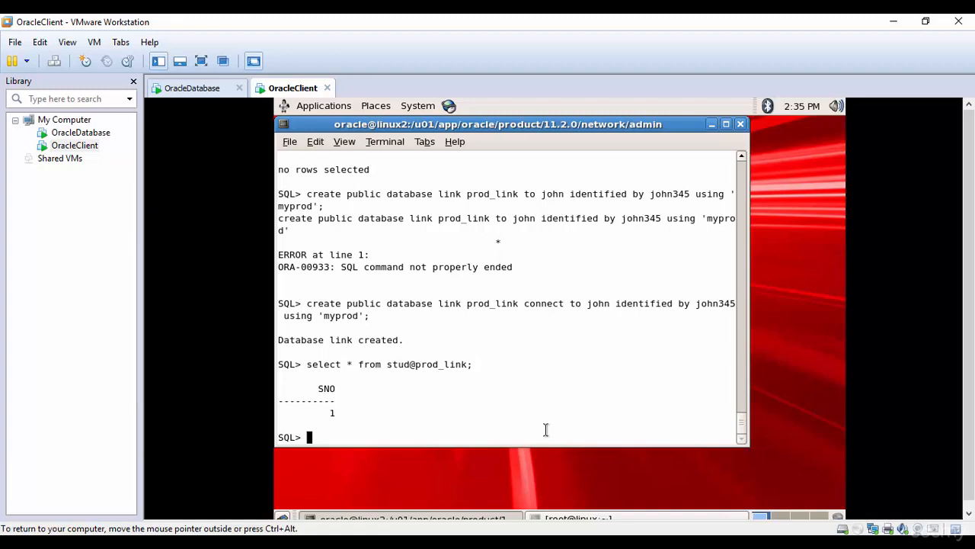
mouse_move(416, 364)
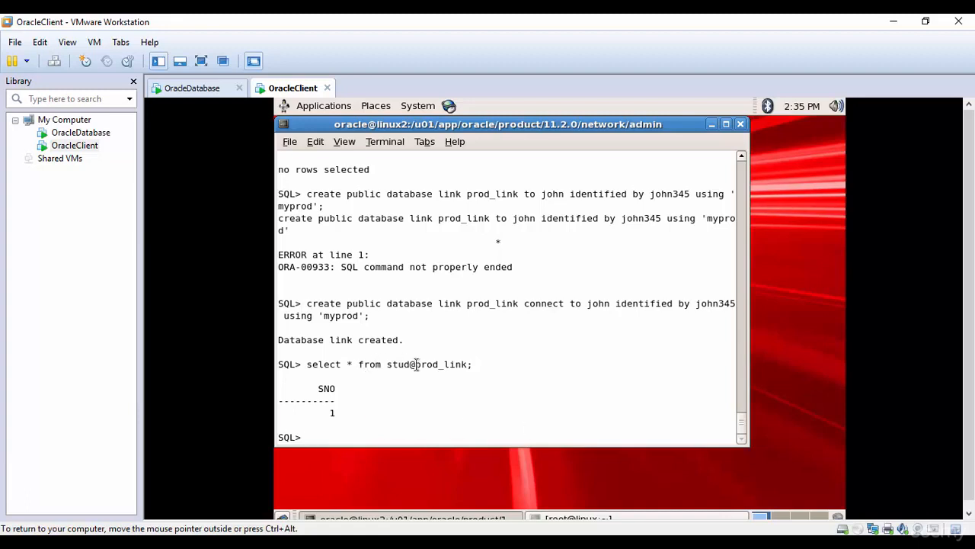
mouse_move(403, 358)
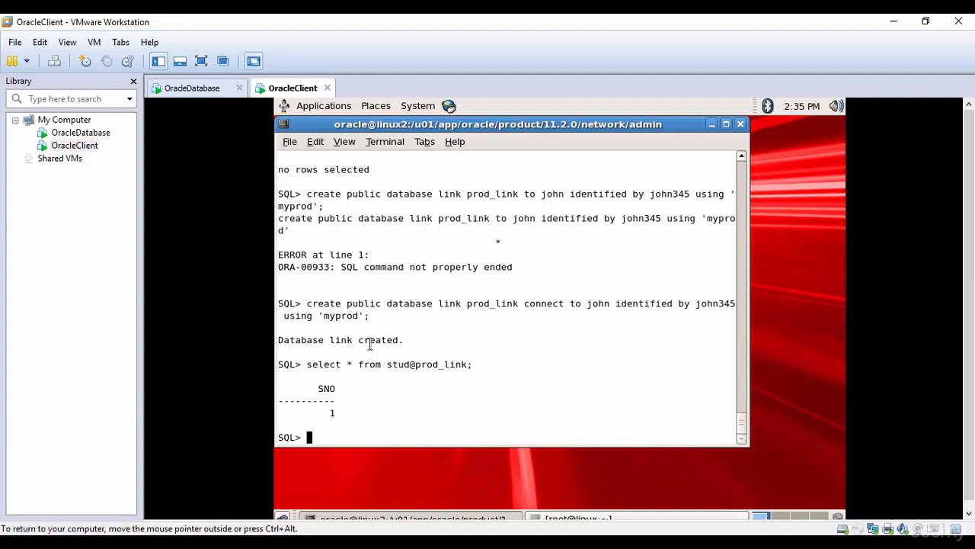
mouse_move(222, 138)
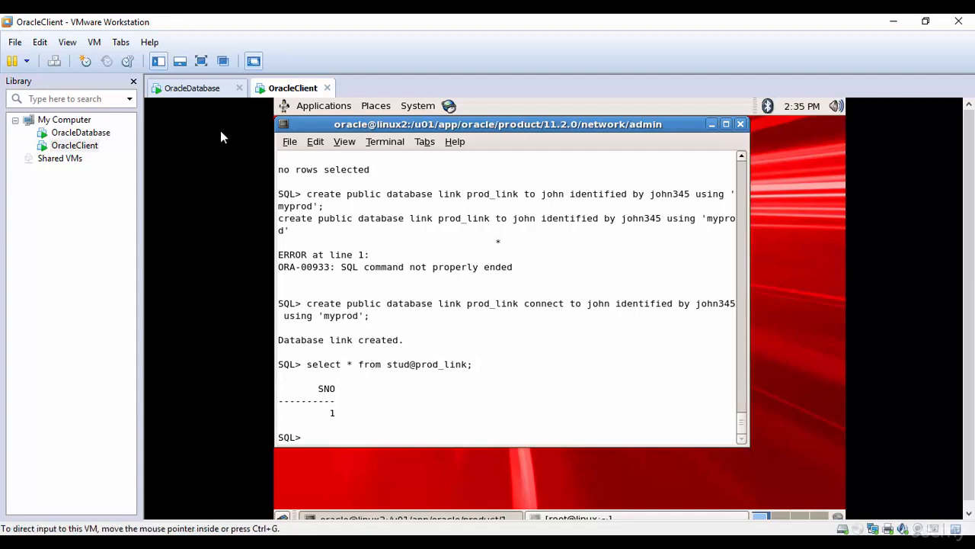
- On the OracleDatabase VM, connect as john and query stud to see its current row
left_click(195, 87)
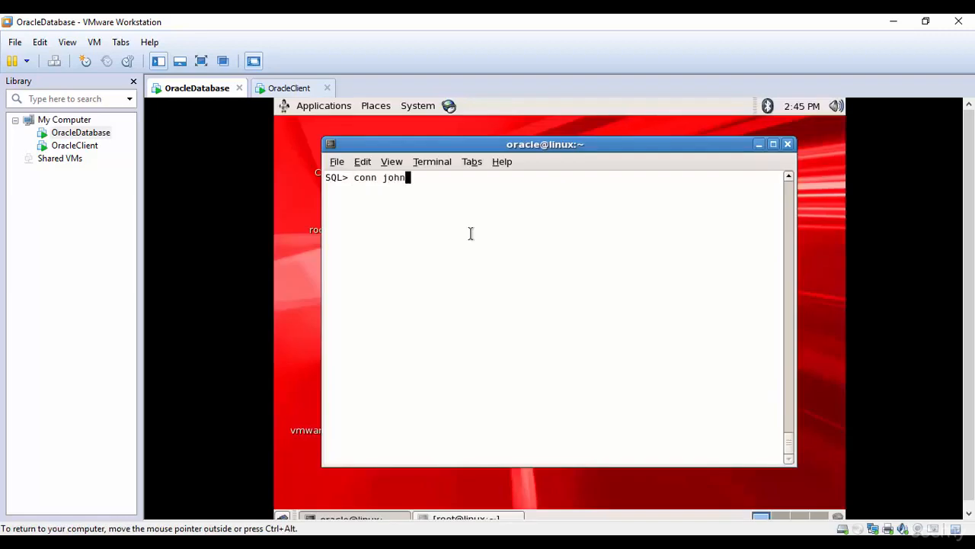
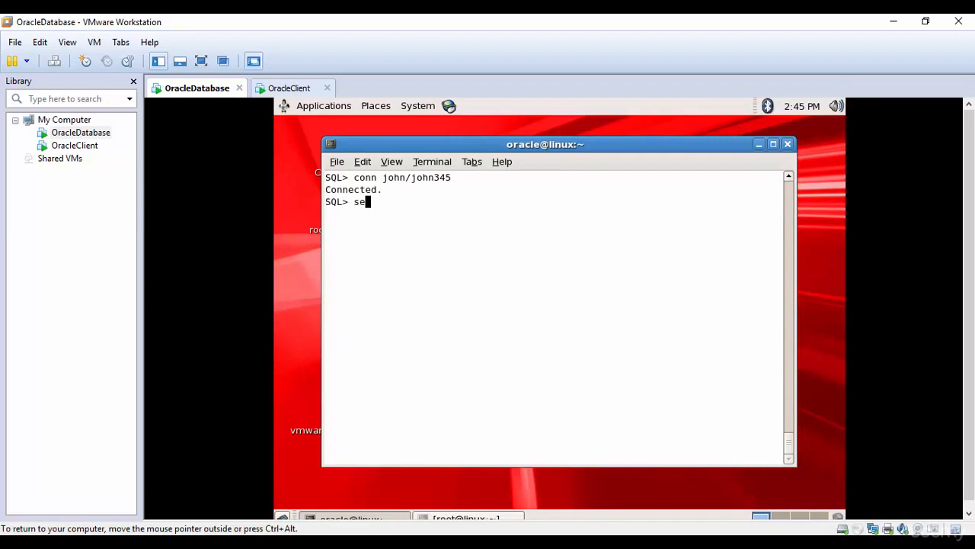
type("lect *")
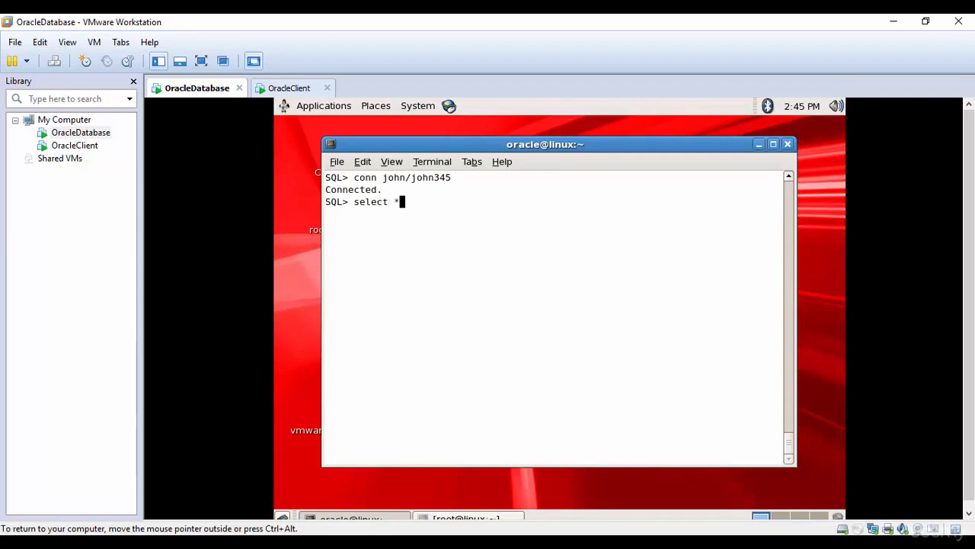
type("from stud;")
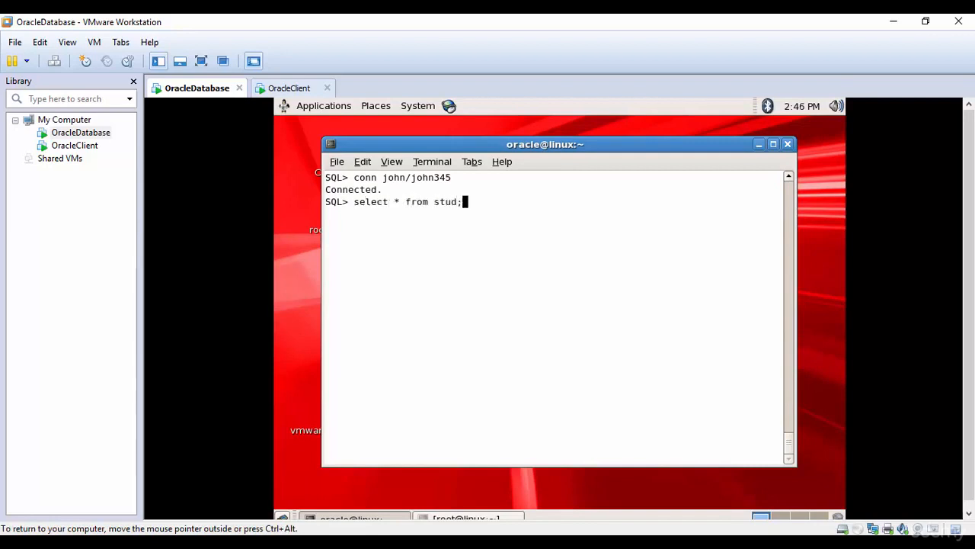
- Insert value 2 into stud, commit, and query stud showing SNO 2 and 1
type("in")
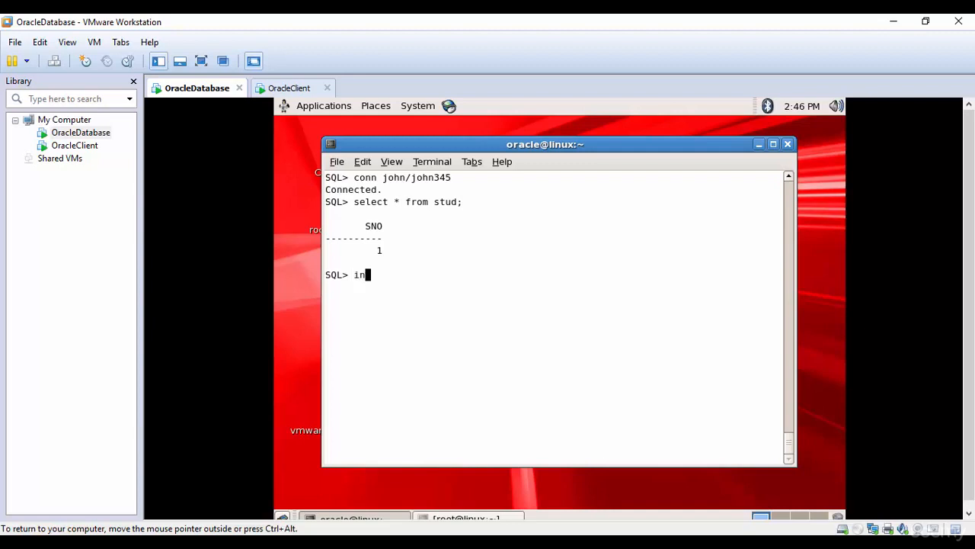
type("sert int")
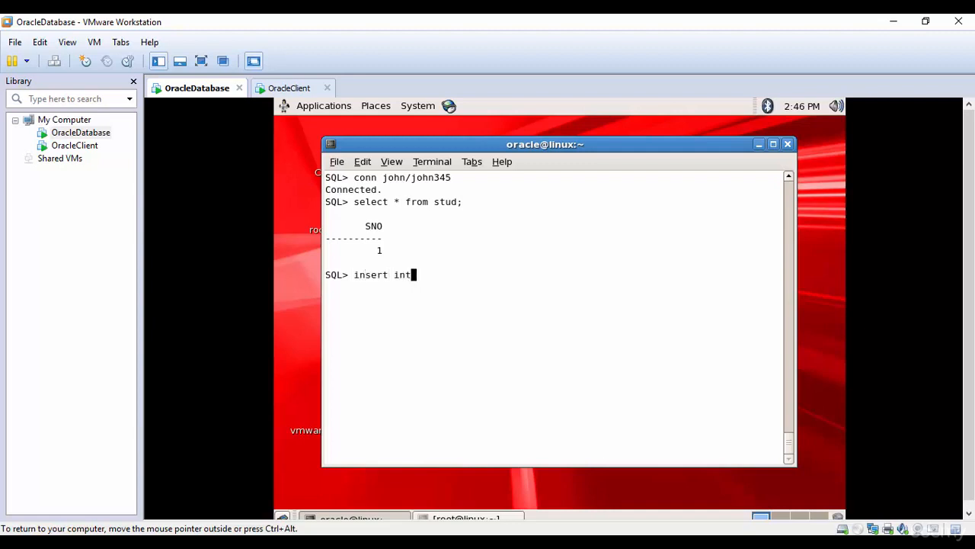
type("o stud va")
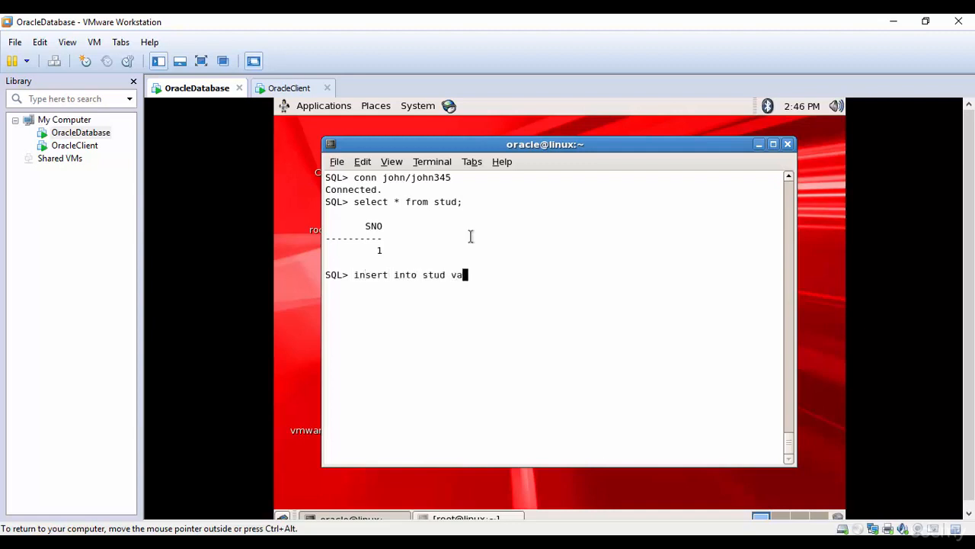
type("lues(2);")
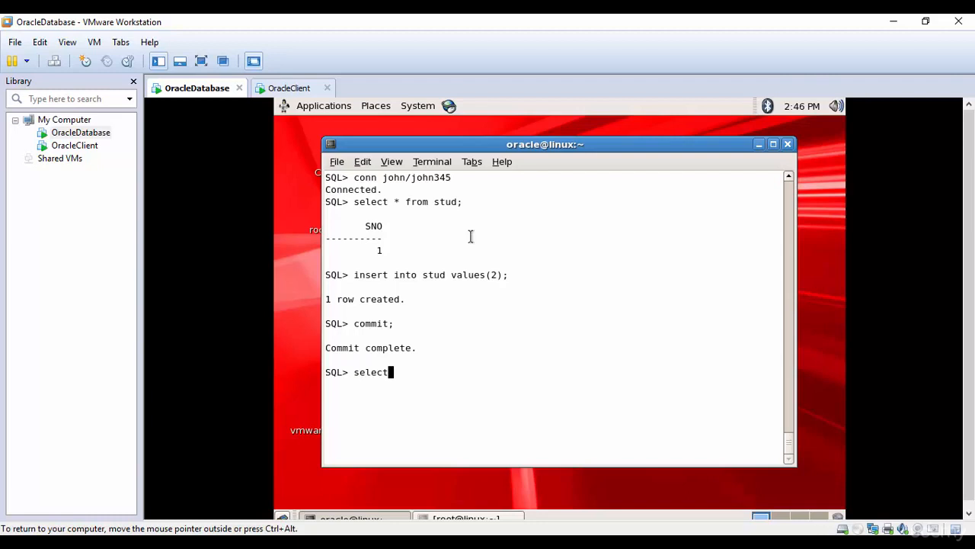
type("* from stu")
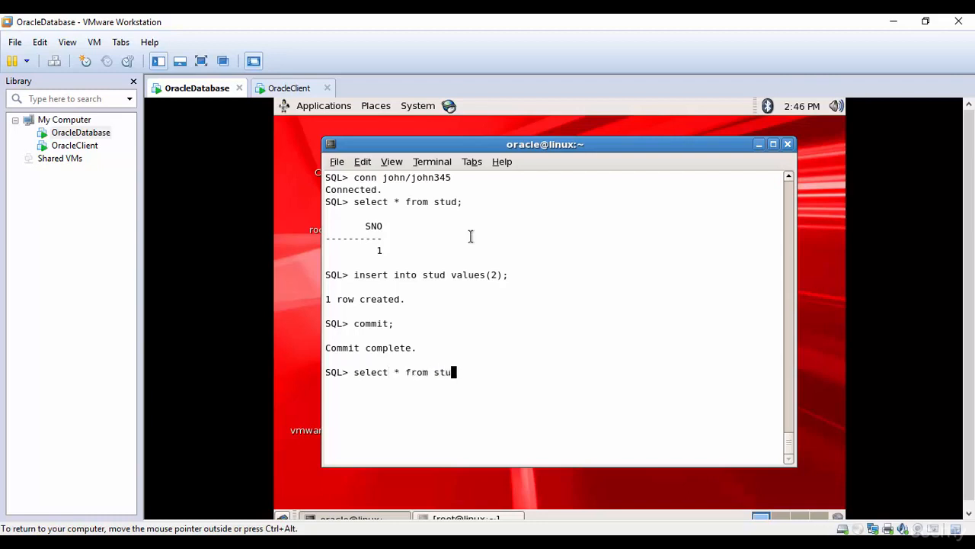
key("Return")
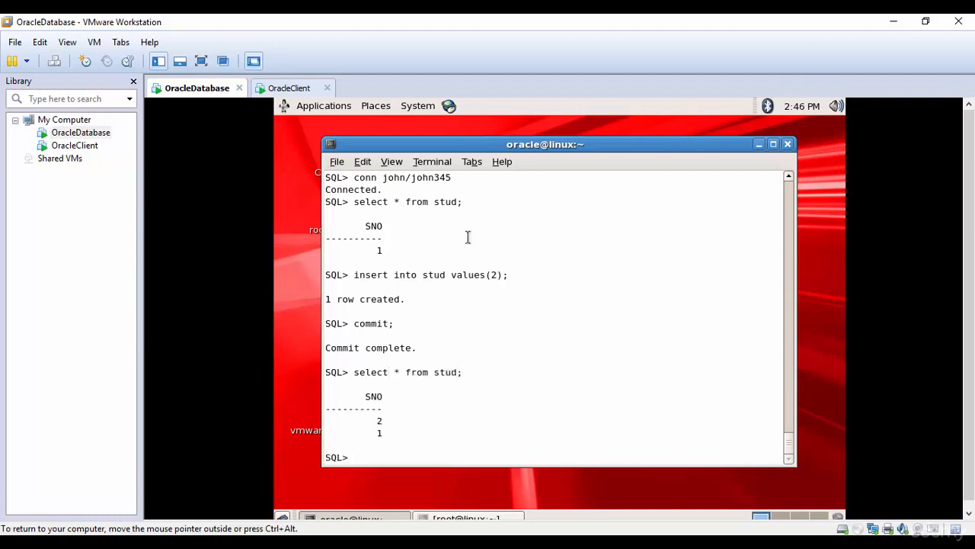
mouse_move(246, 192)
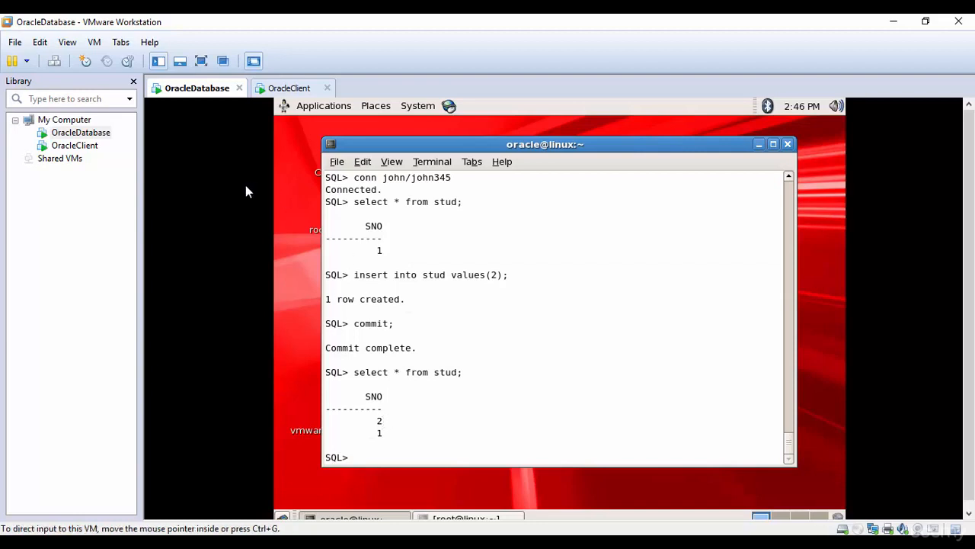
- Back on the OracleClient VM, query stud@prod_link again, now returning SNO 2 and 1
left_click(293, 87)
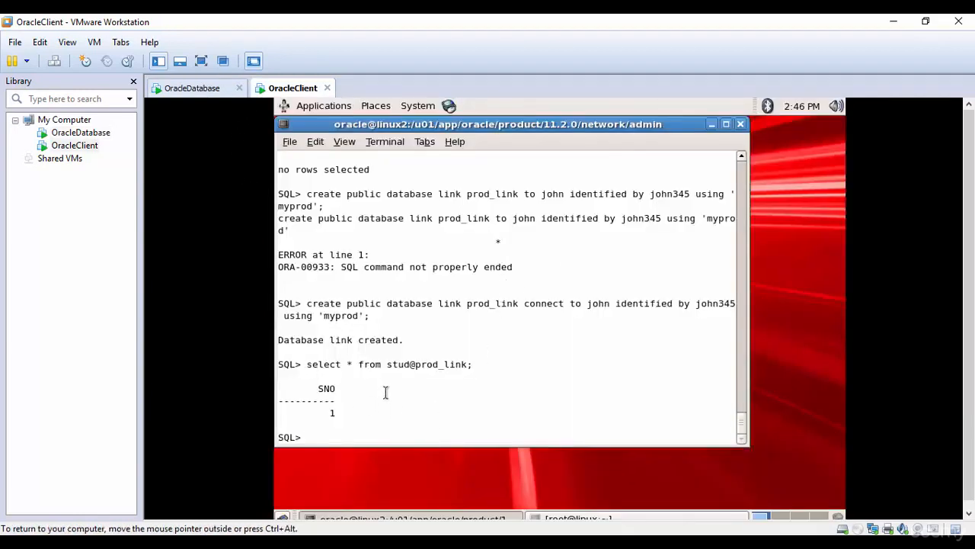
type("select")
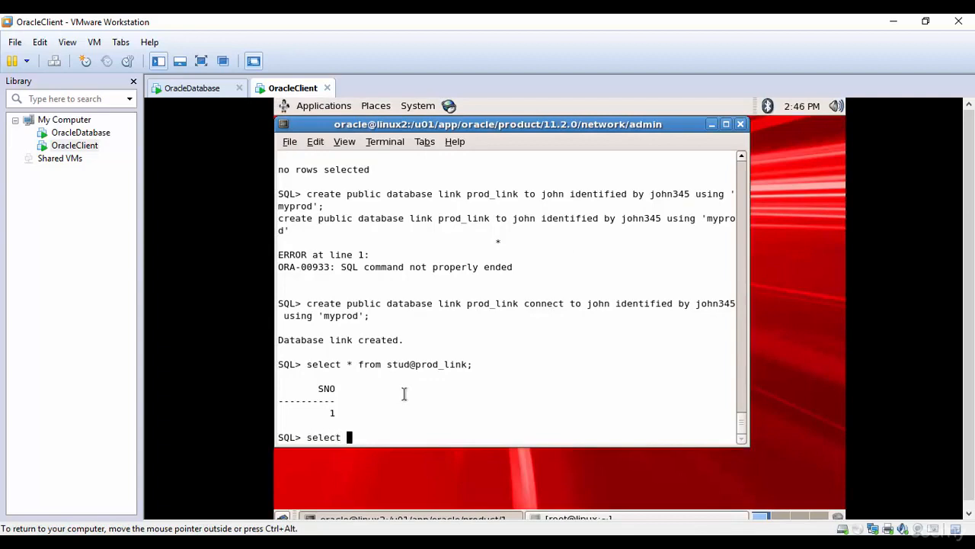
type("* from stud@prod_link;")
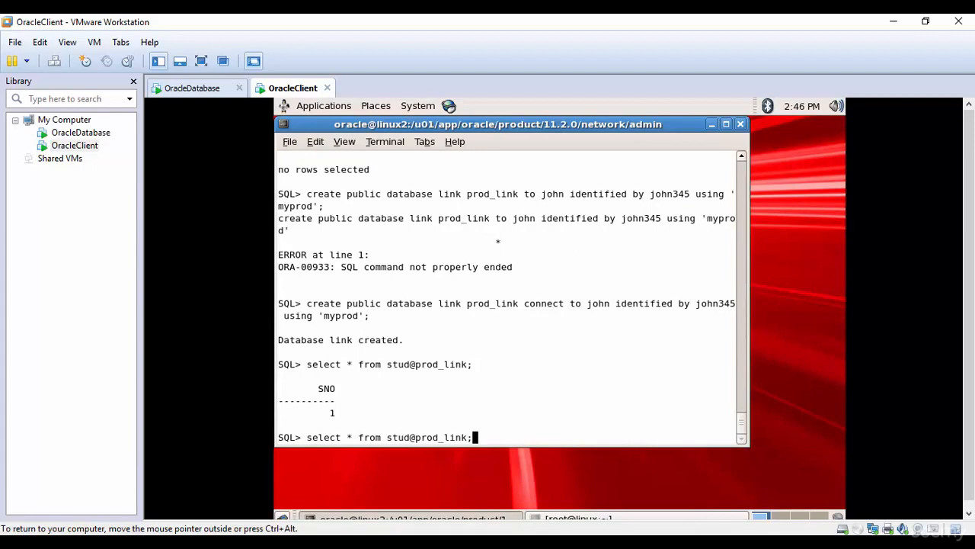
key("Return")
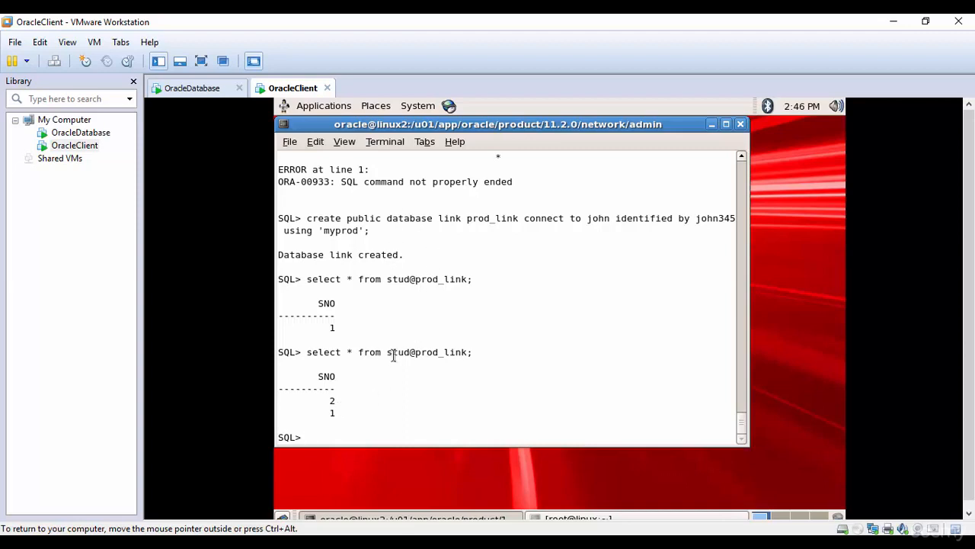
mouse_move(204, 247)
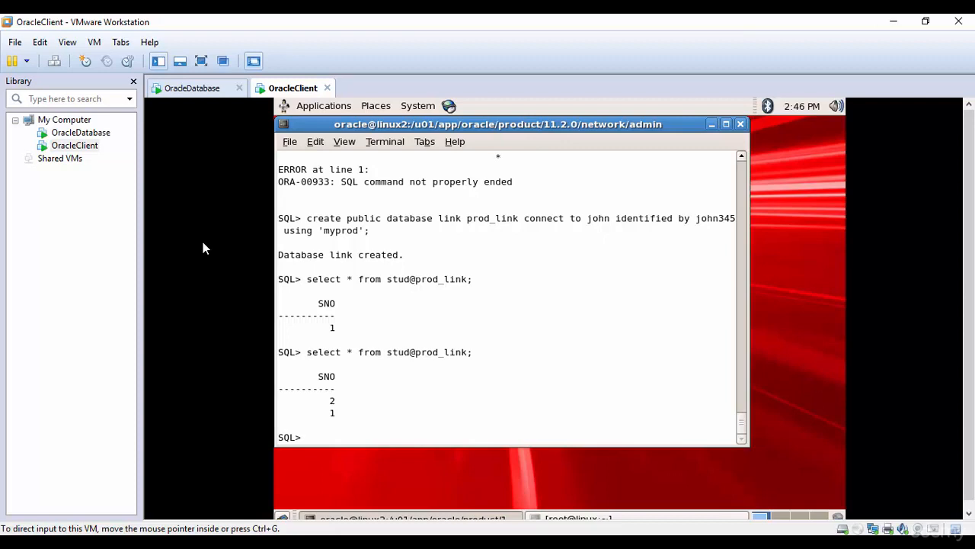
type("show user")
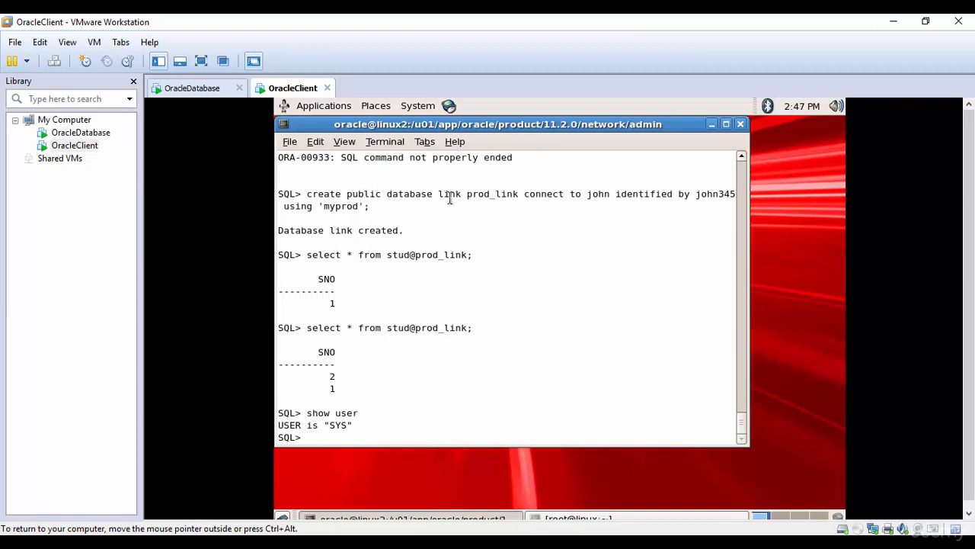
mouse_move(419, 243)
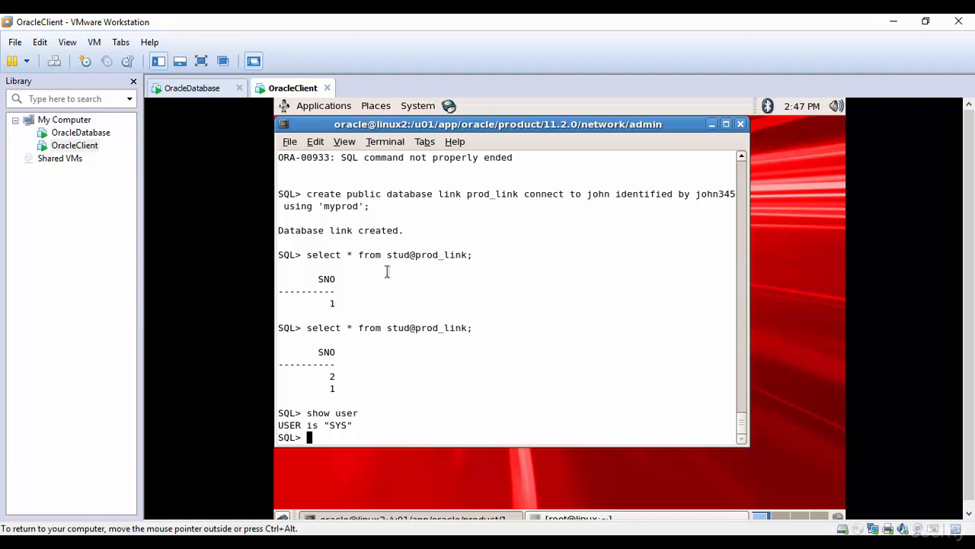
mouse_move(479, 315)
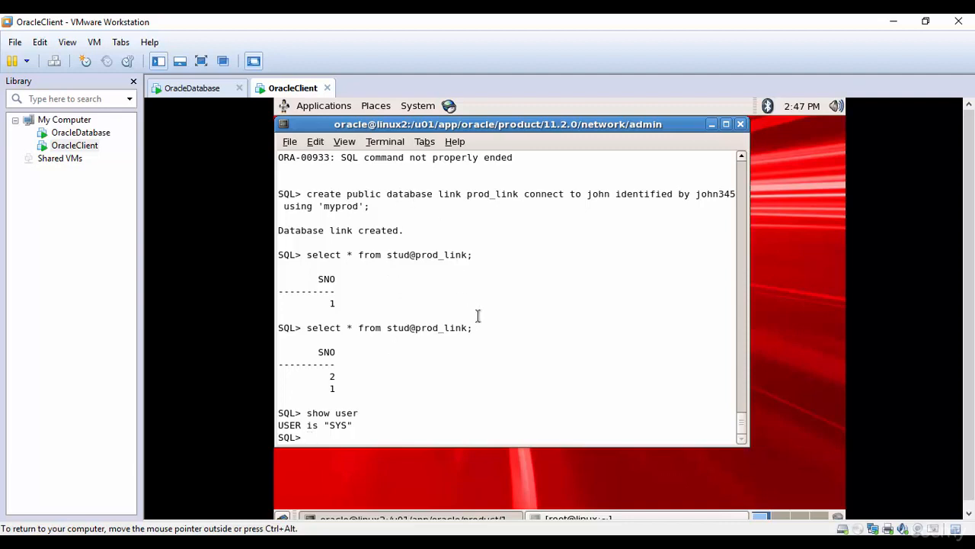
mouse_move(597, 372)
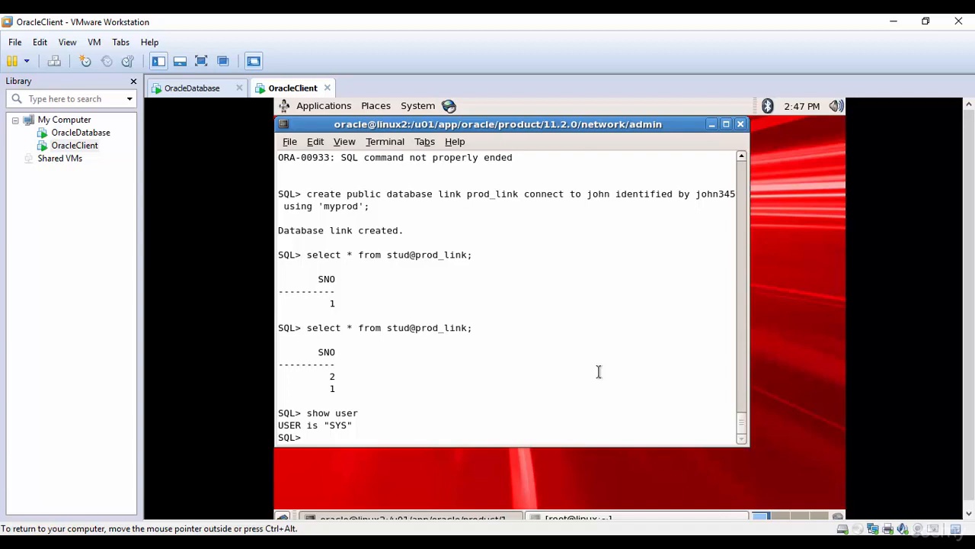
type("create")
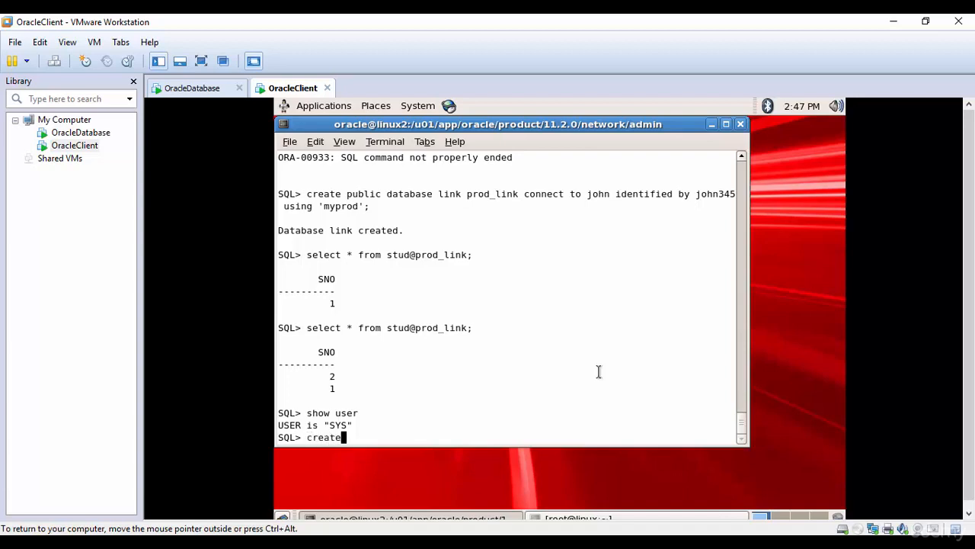
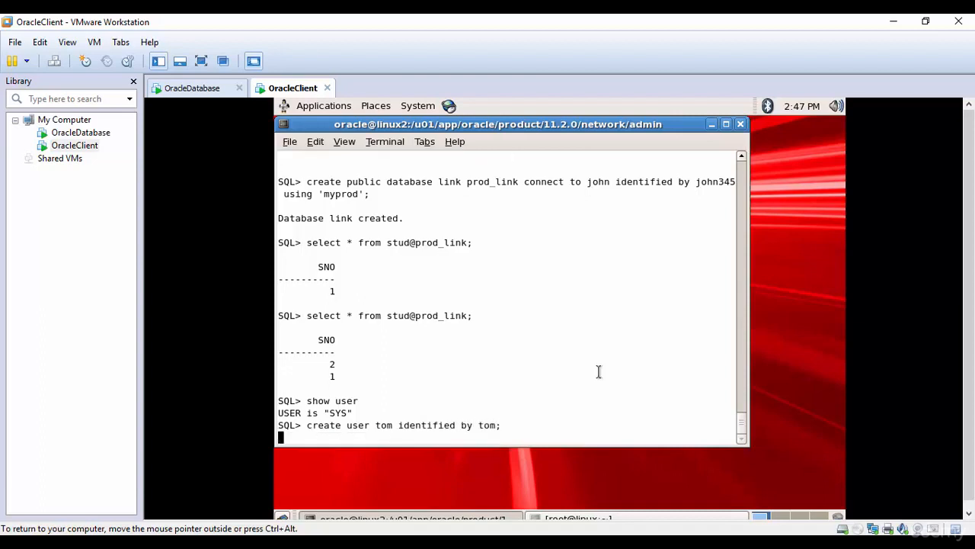
key("Return")
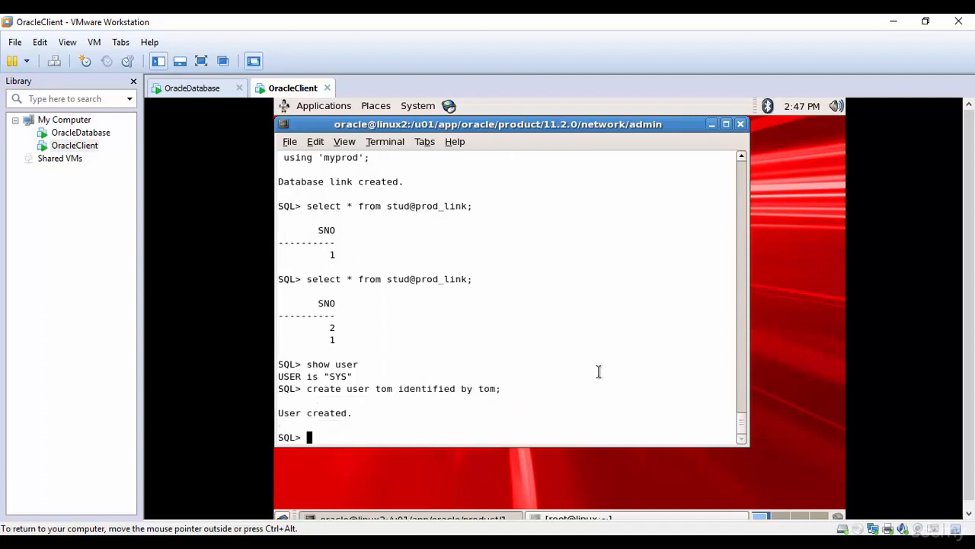
- Grant create session to tom
type("grant create")
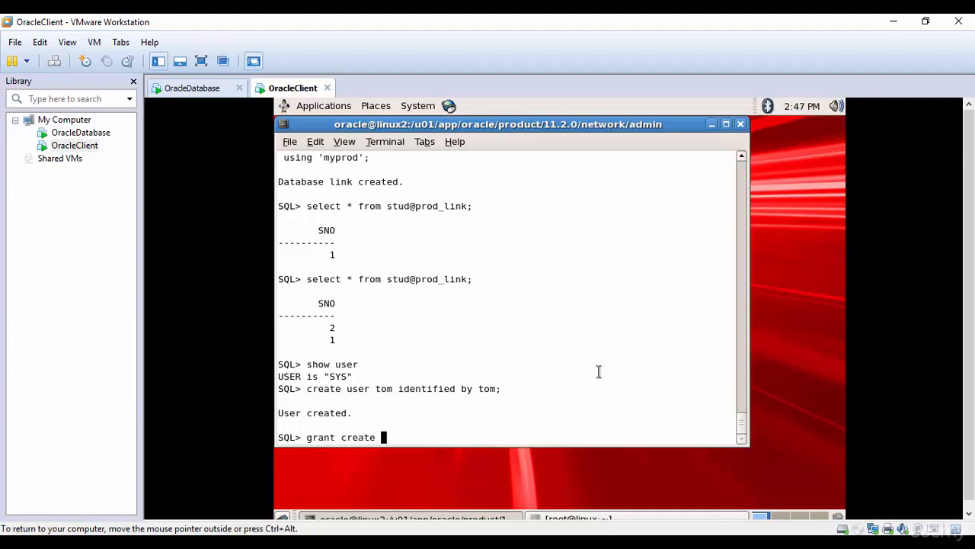
type("session to")
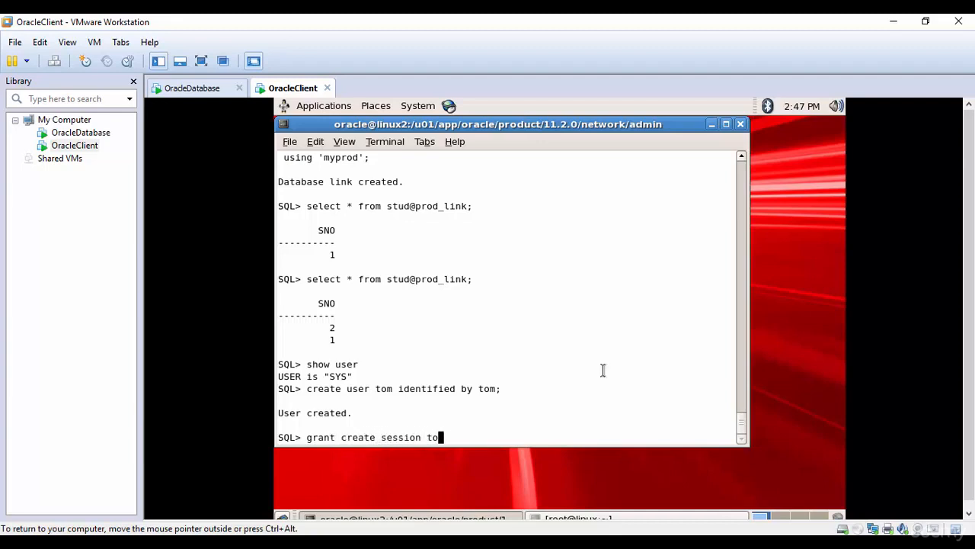
key("Return")
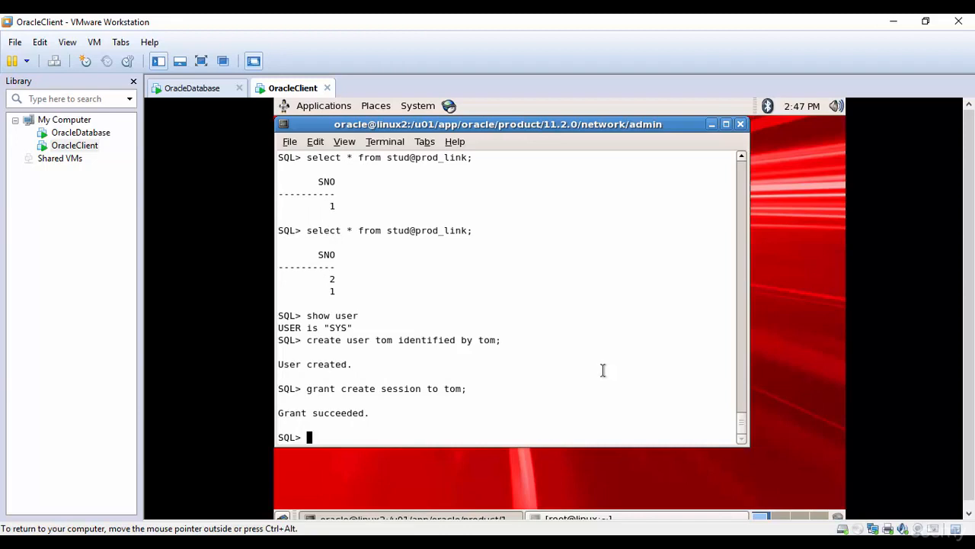
type("conn t")
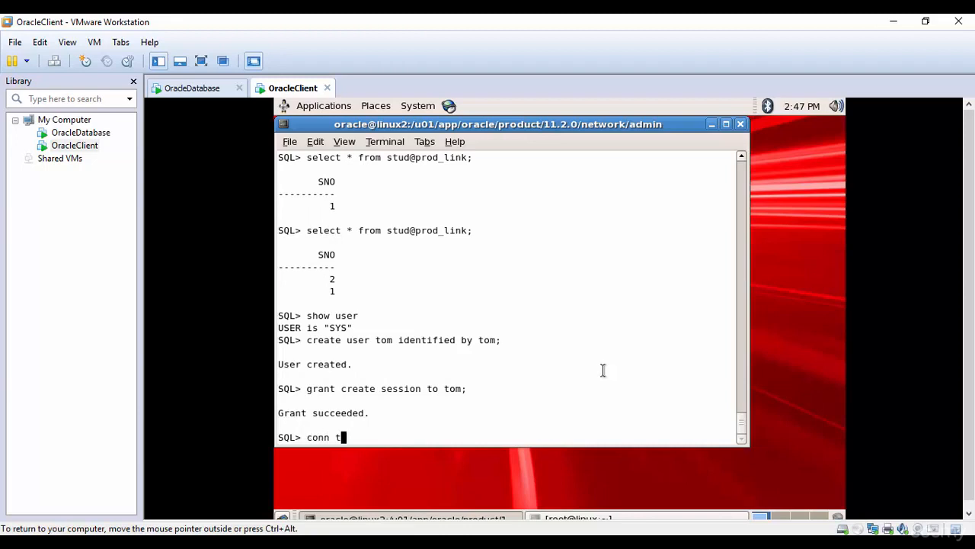
key("Return")
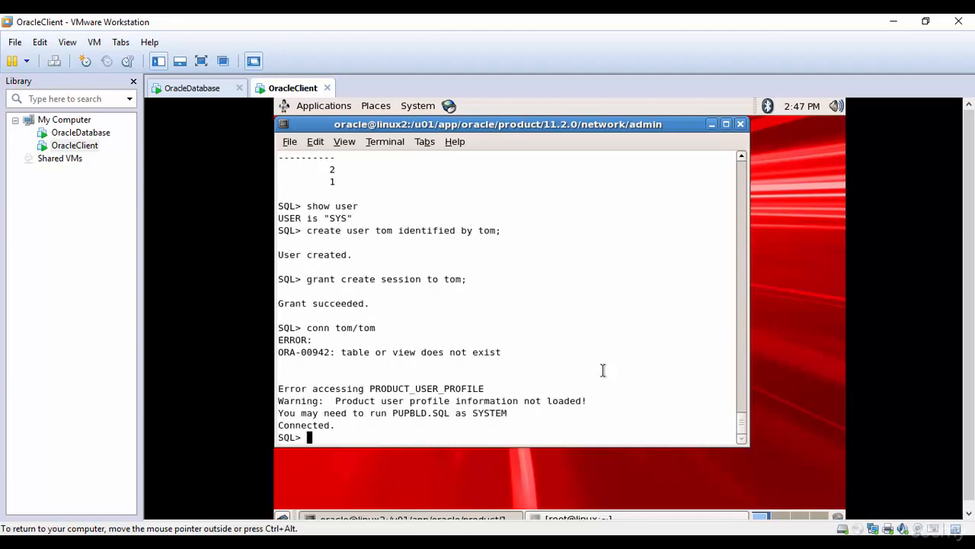
- As tom, query select * from stud@prod_link; returning SNO 2 and 1
type("selec")
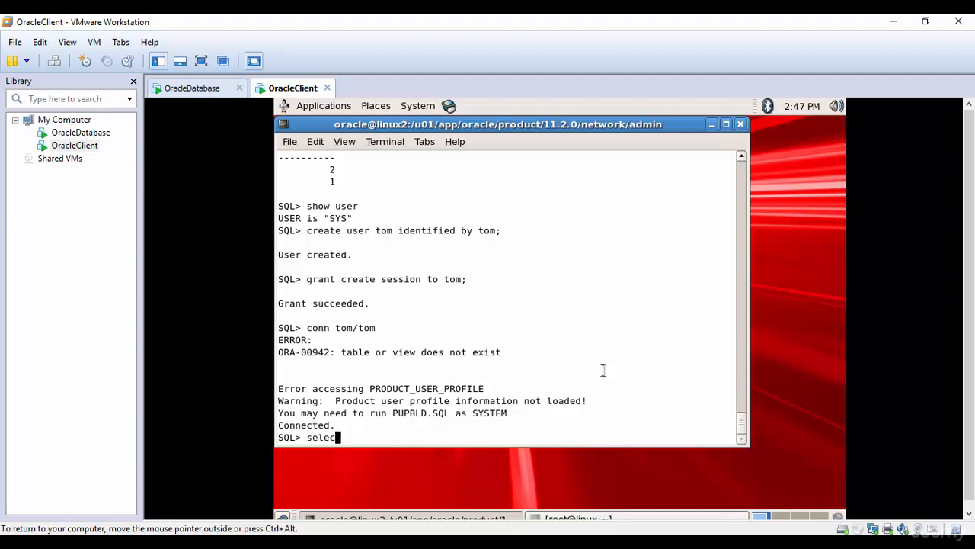
type("* fro")
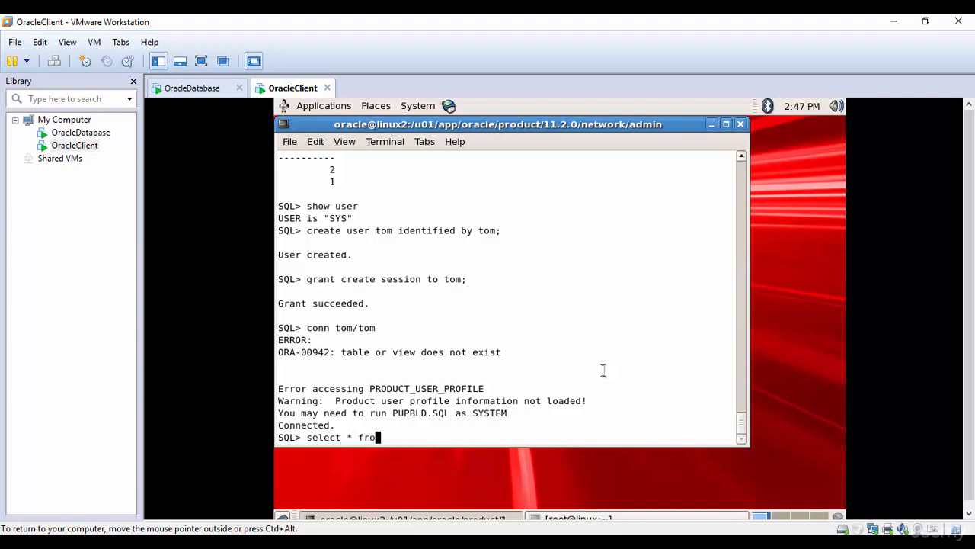
type("m stud")
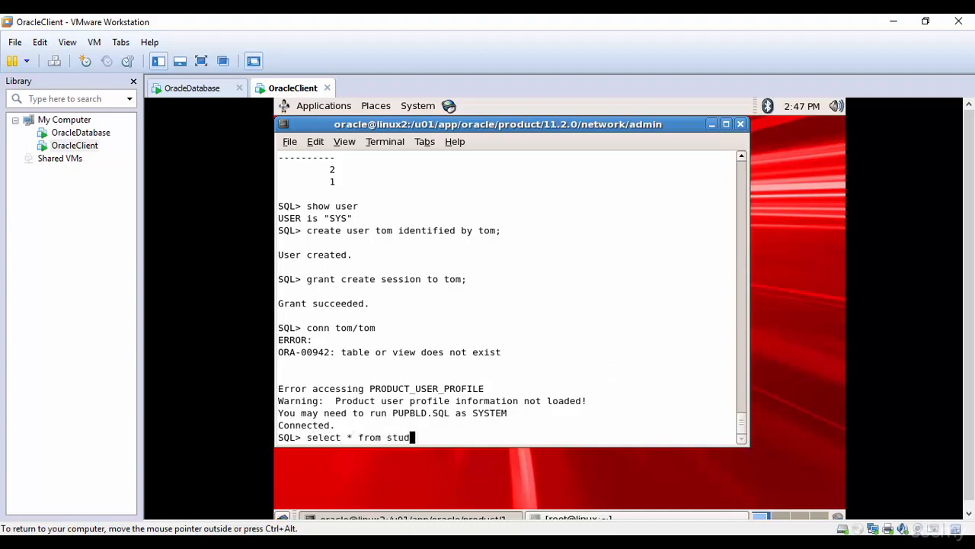
type("@prod")
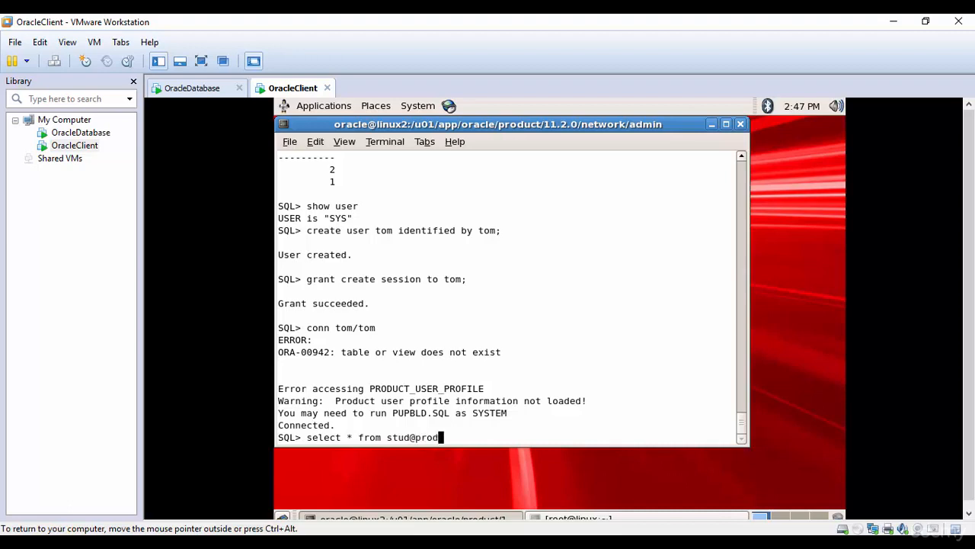
type("_link;")
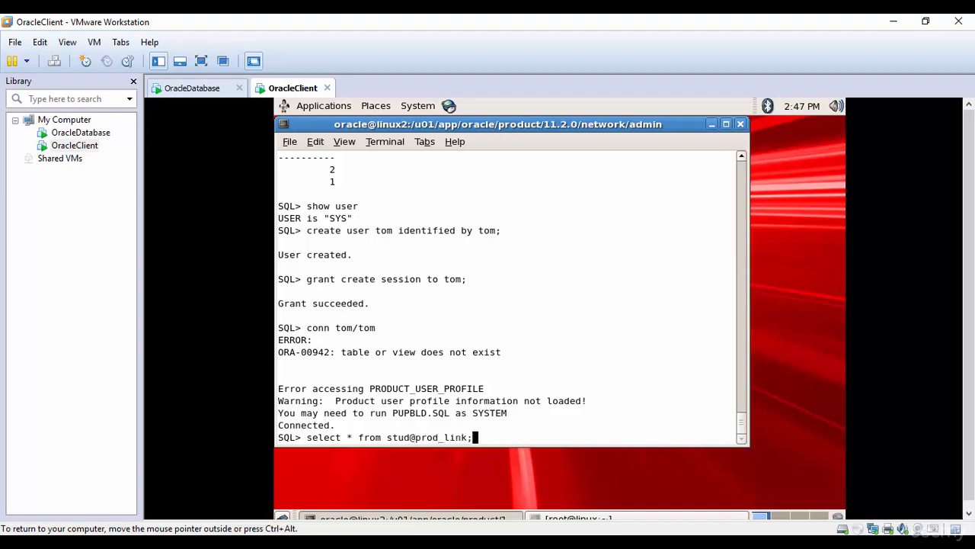
key("Return")
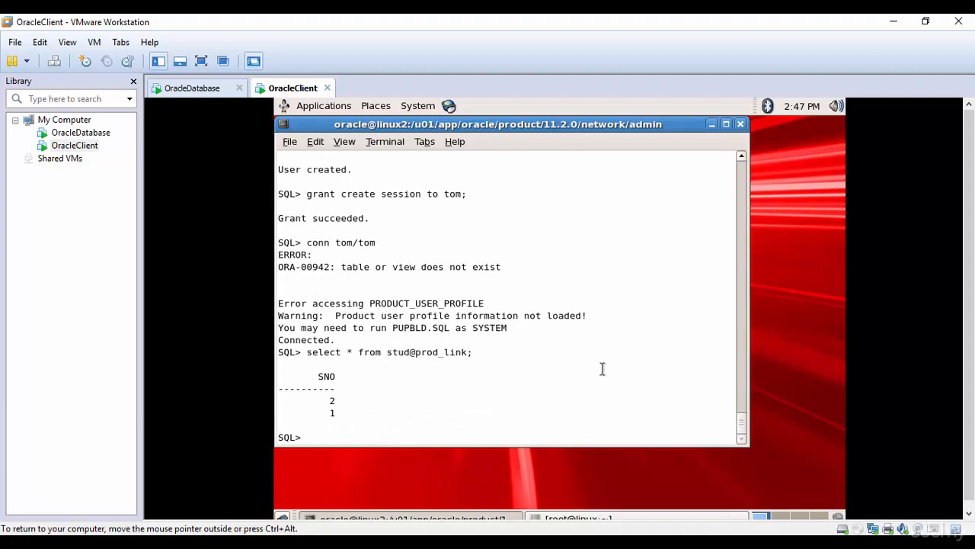